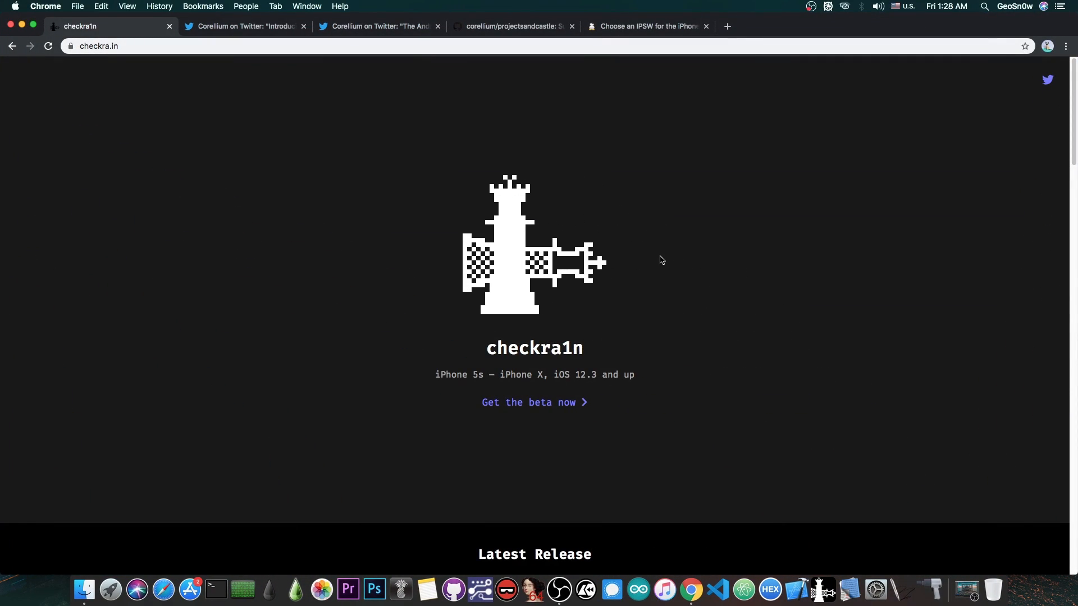
- Scroll through the checkra1n release notes, glance at Corellium's Project Sandcastle tweet, and come back
scroll(down, 3)
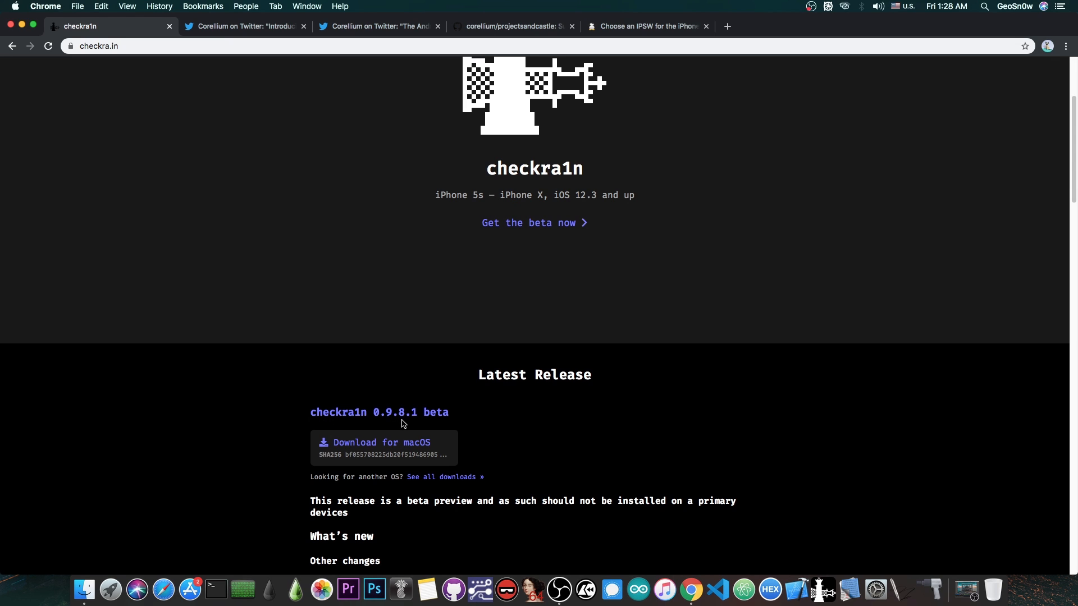
scroll(down, 3)
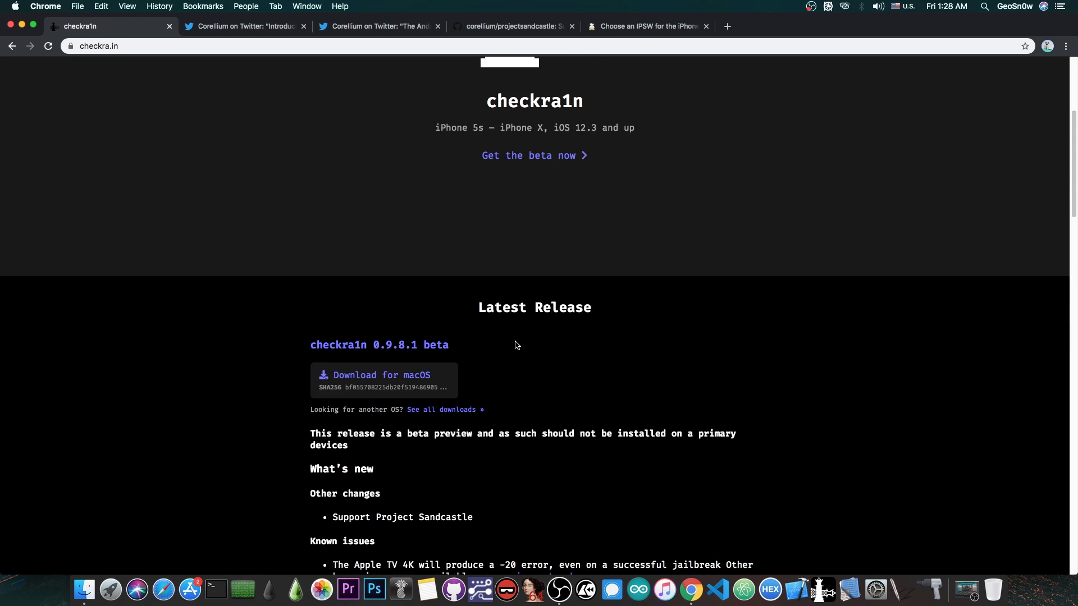
scroll(down, 3)
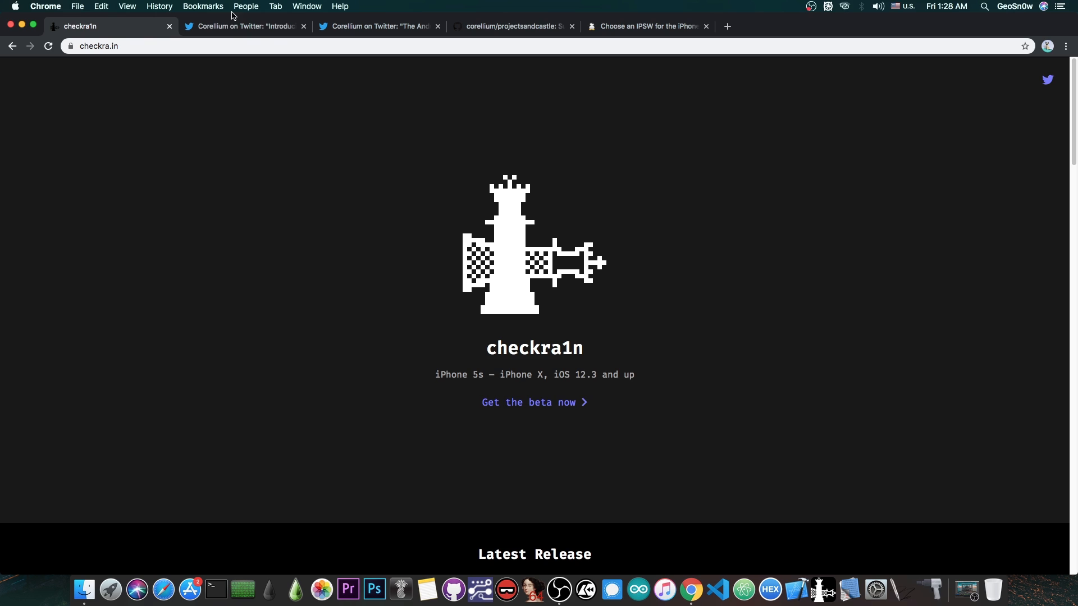
click(244, 26)
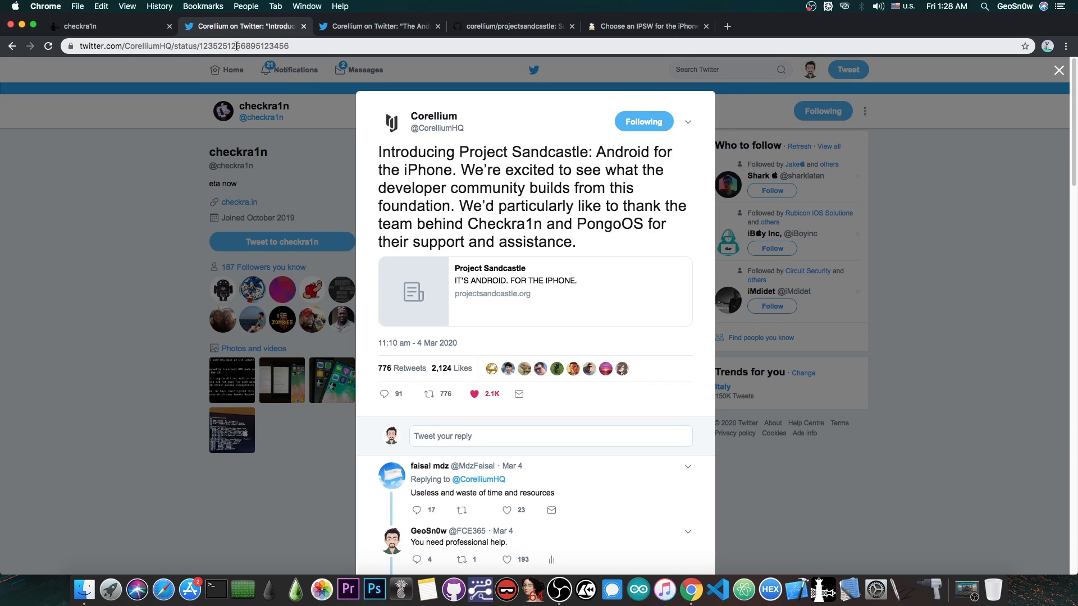
click(103, 26)
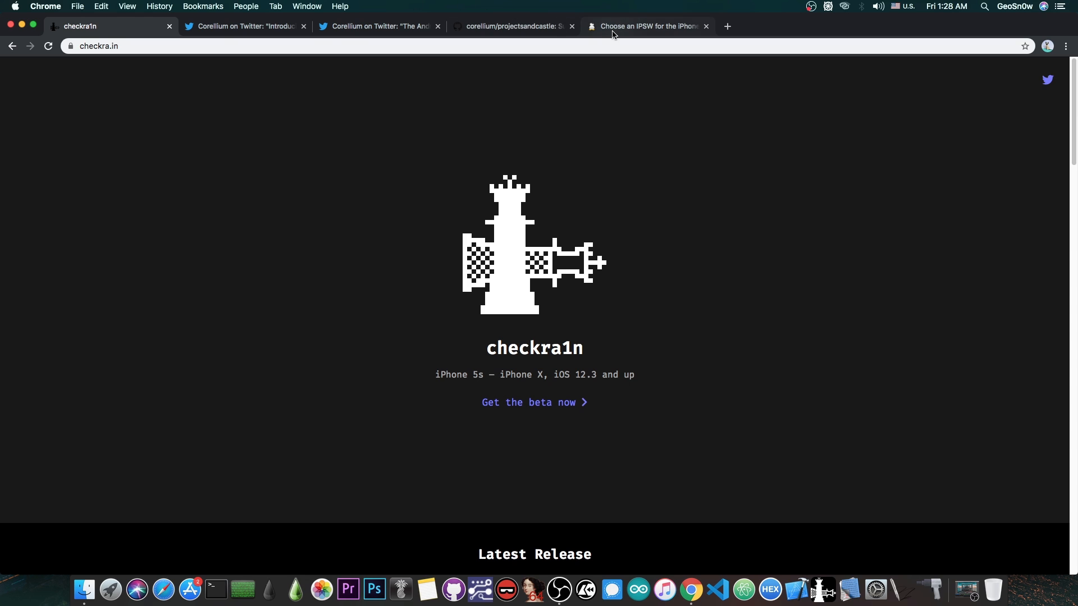
- Show the iPhone X (Global) firmware list in IPSW Downloads, signed iOS 13.3.1 and older unsigned builds
click(645, 25)
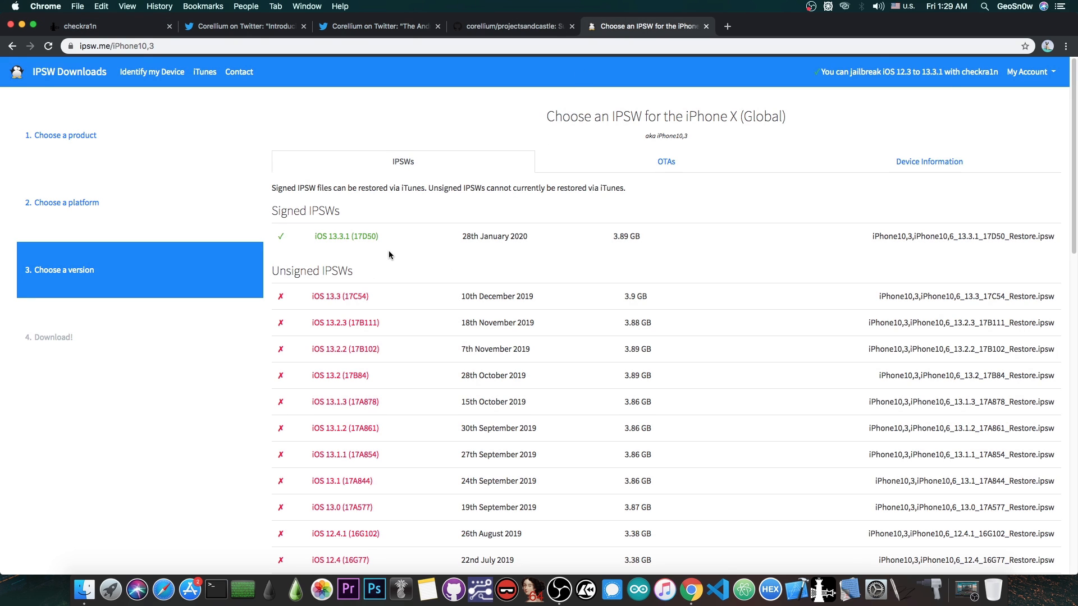
scroll(down, 3)
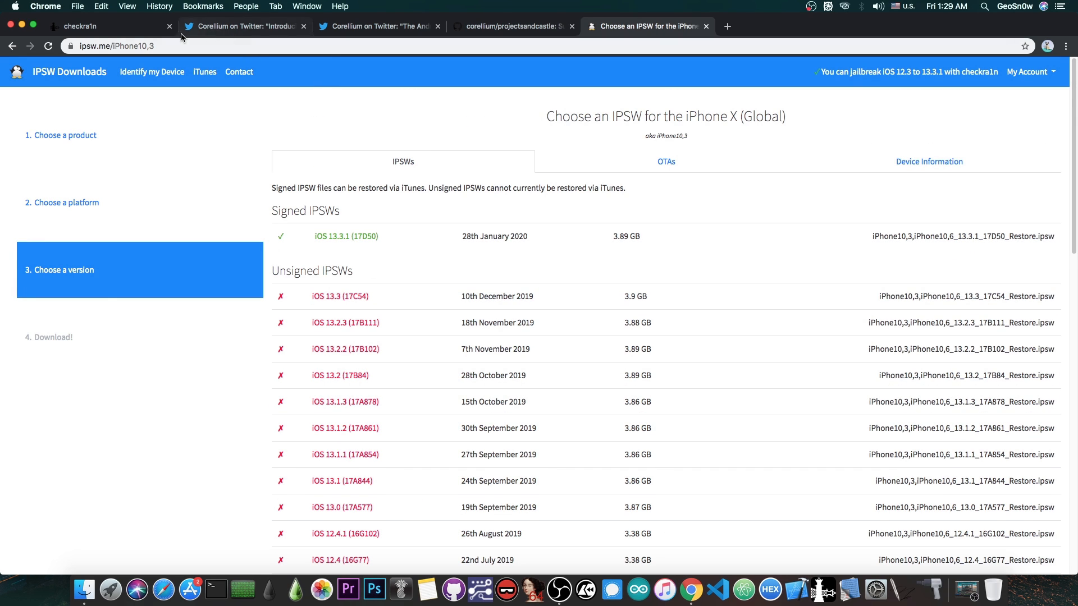
- Revisit the checkra1n 0.9.8.1 beta release notes, then Corellium's Project Sandcastle announcement tweet
click(103, 26)
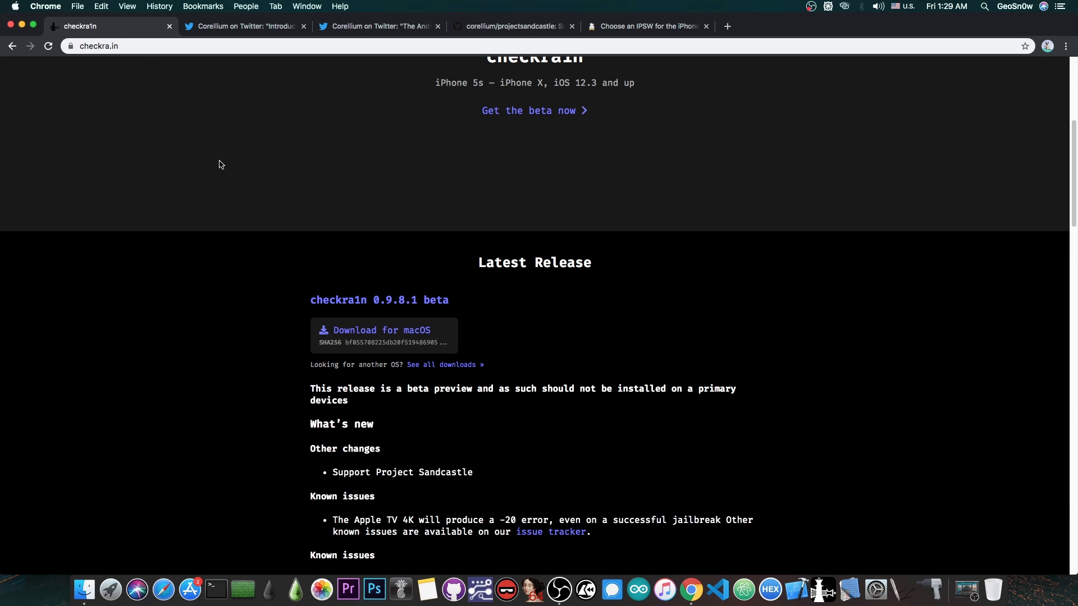
mouse_move(243, 71)
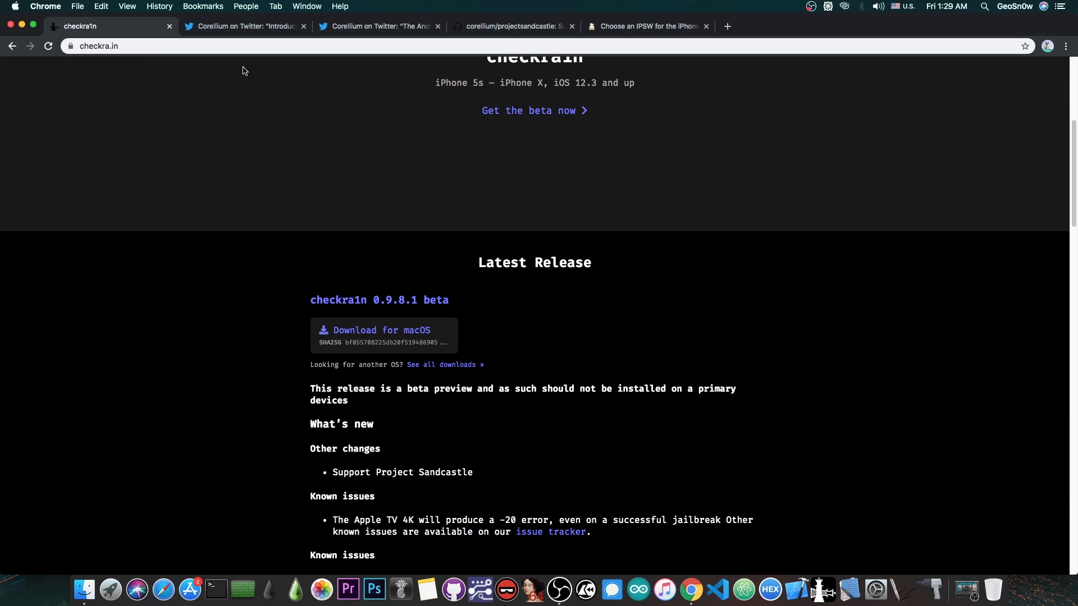
click(242, 26)
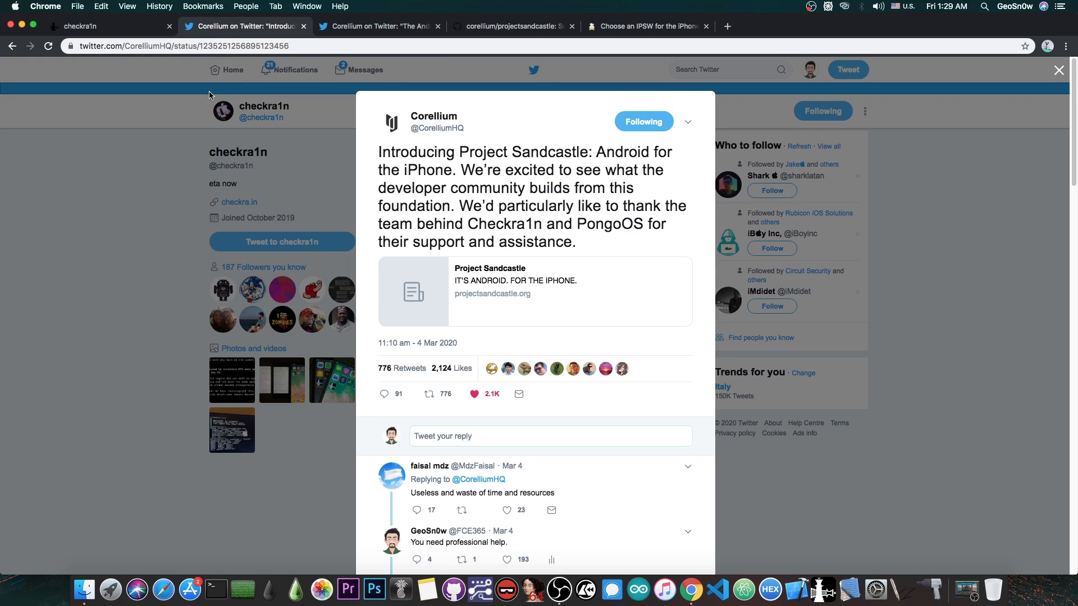
mouse_move(543, 301)
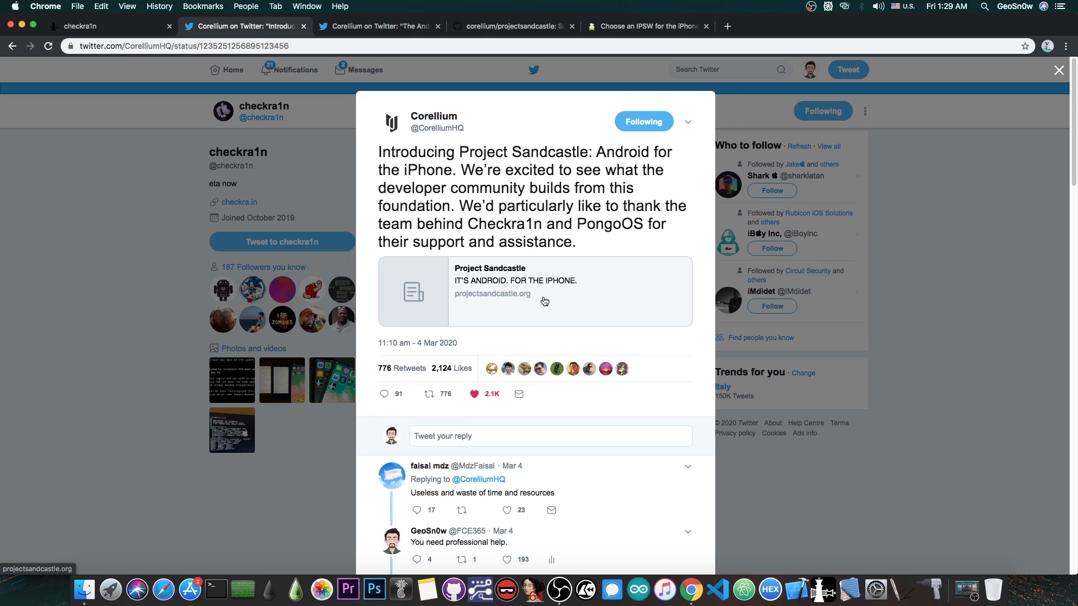
- Follow the tweet's projectsandcastle.org link to "It's Android. For the iPhone.", then return to checkra1n
click(492, 293)
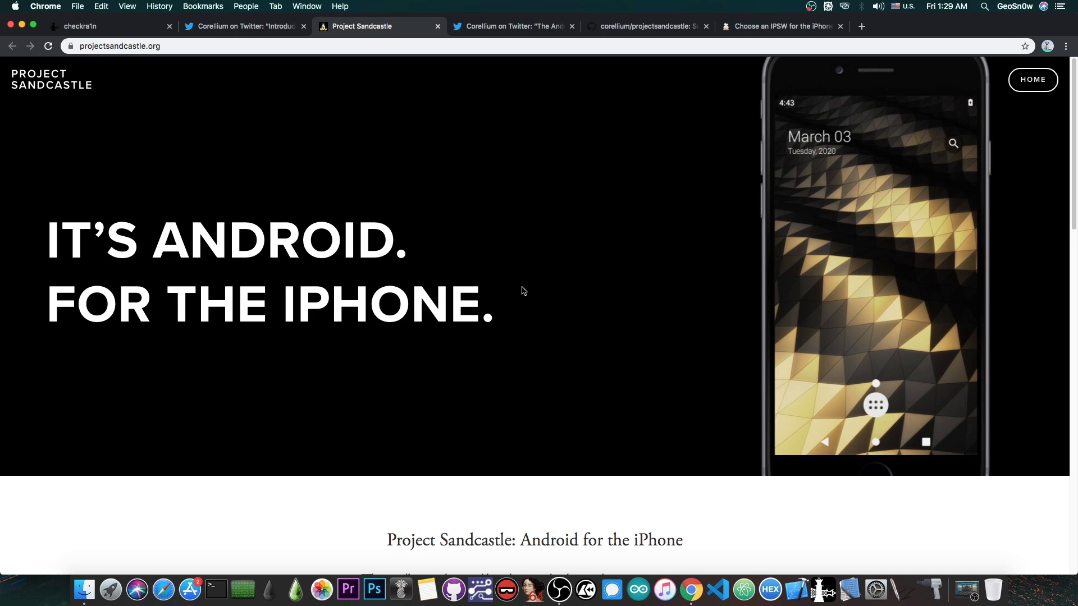
mouse_move(988, 226)
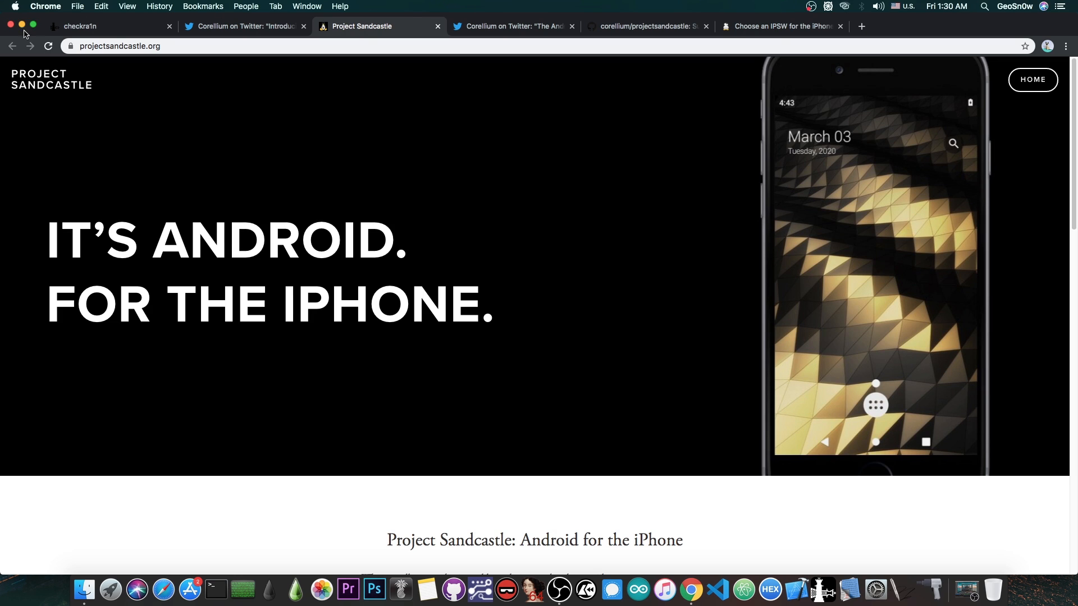
click(107, 26)
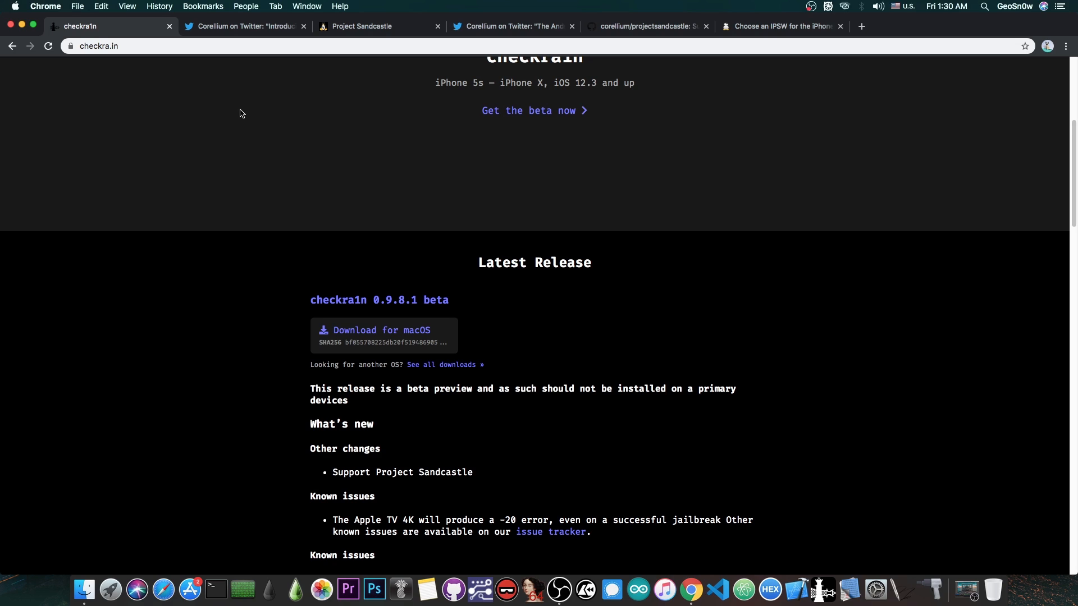
- Scroll checkra1n to its logo at the top, then show the Project Sandcastle landing page again
scroll(up, 3)
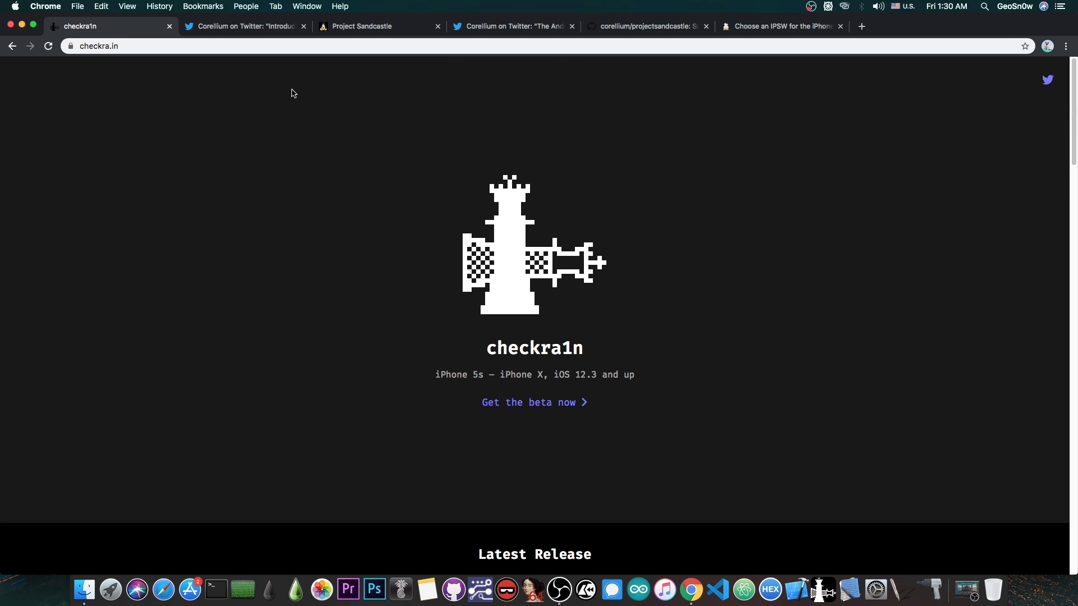
click(360, 25)
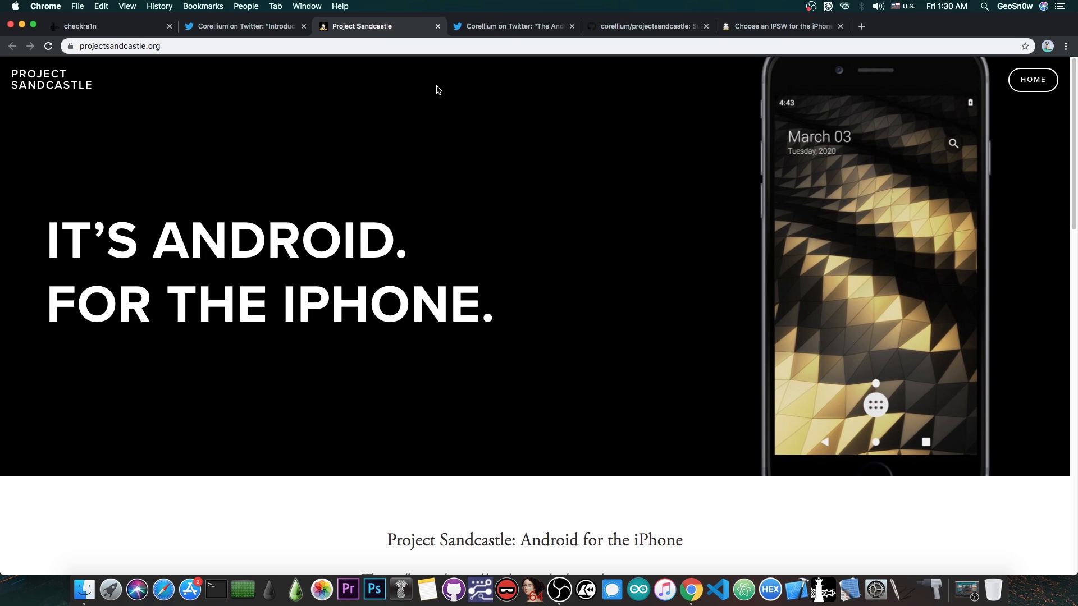
- Scroll through Sandcastle's beta release and 'The making of' sections, then return to the checkra1n home page
scroll(down, 3)
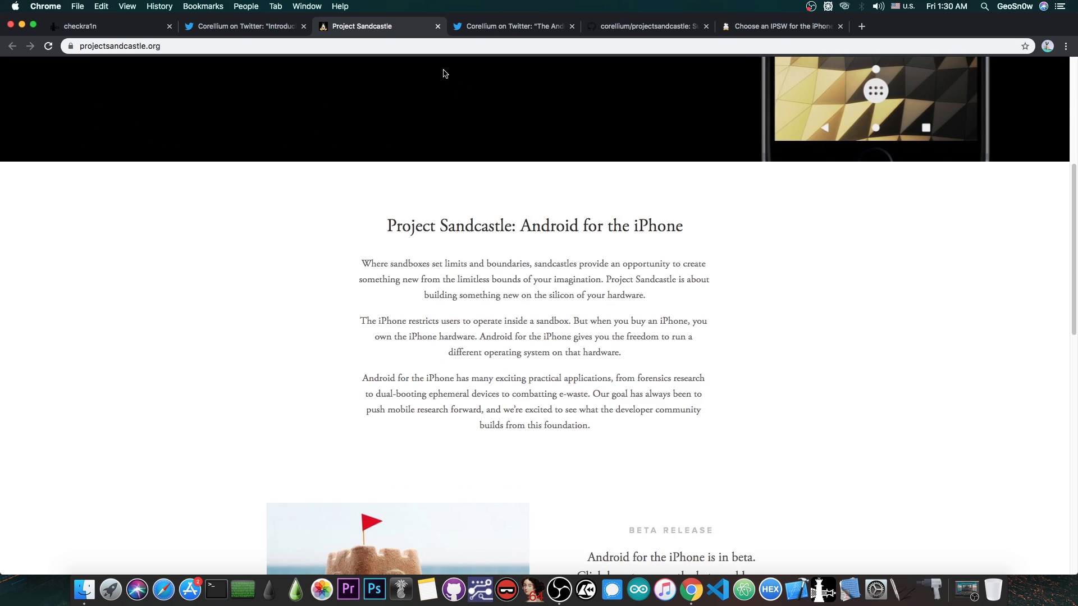
scroll(down, 3)
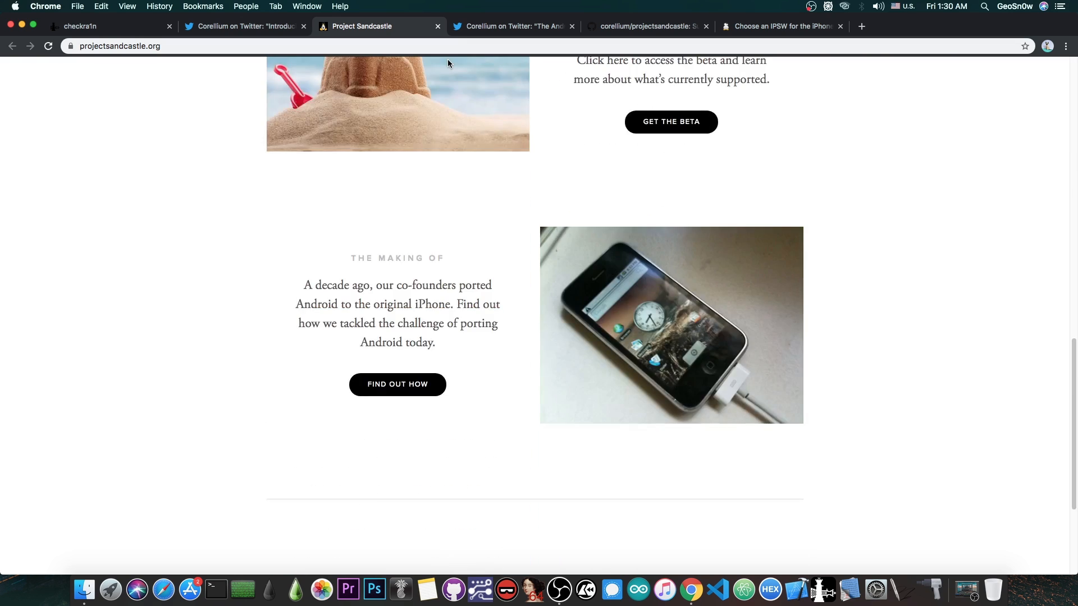
scroll(up, 3)
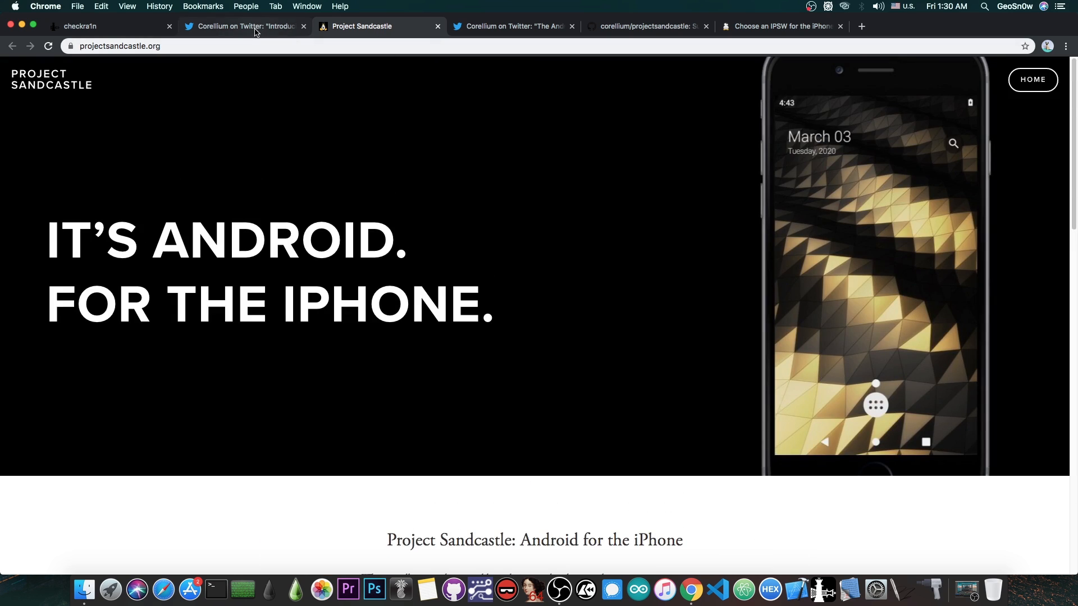
mouse_move(404, 241)
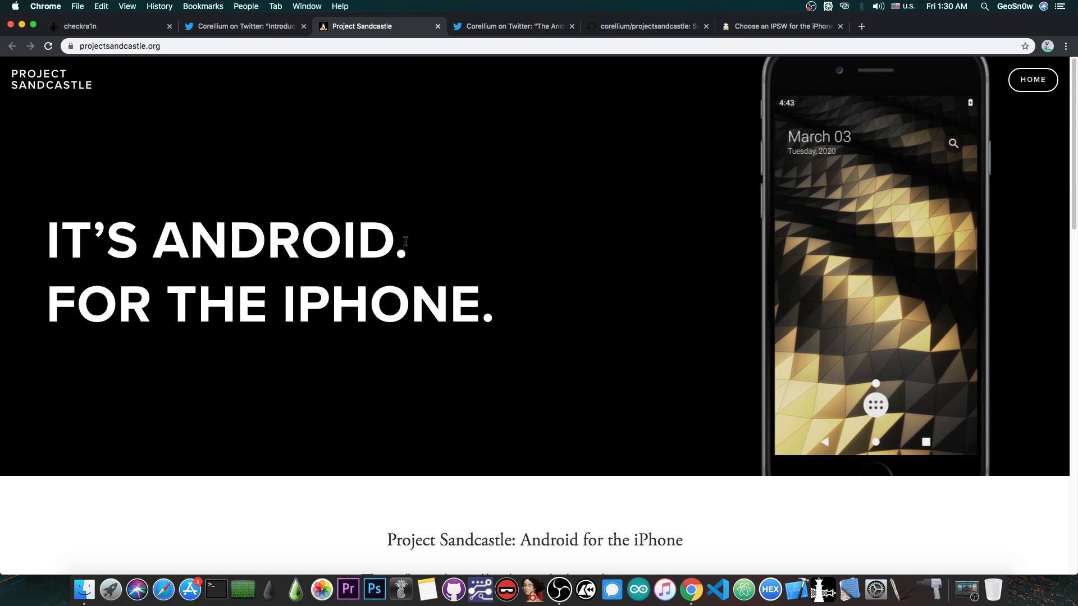
scroll(down, 3)
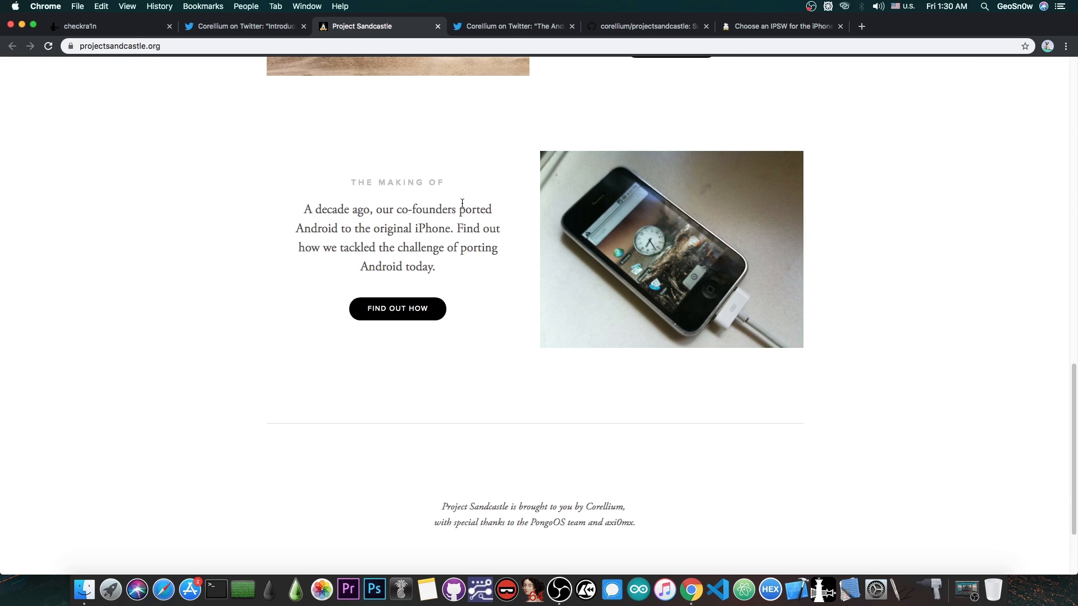
mouse_move(579, 210)
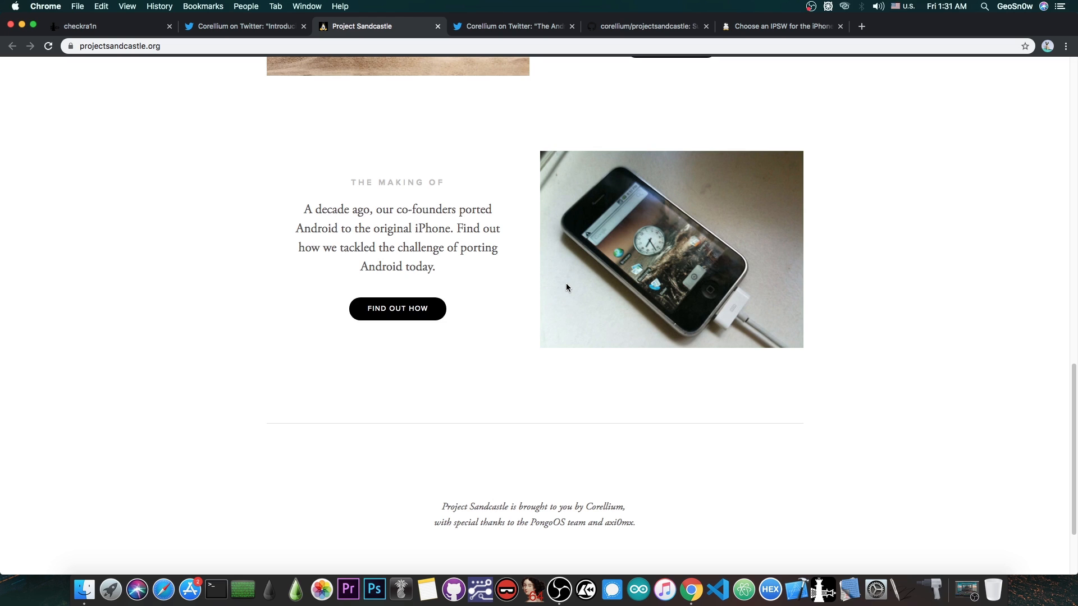
mouse_move(602, 272)
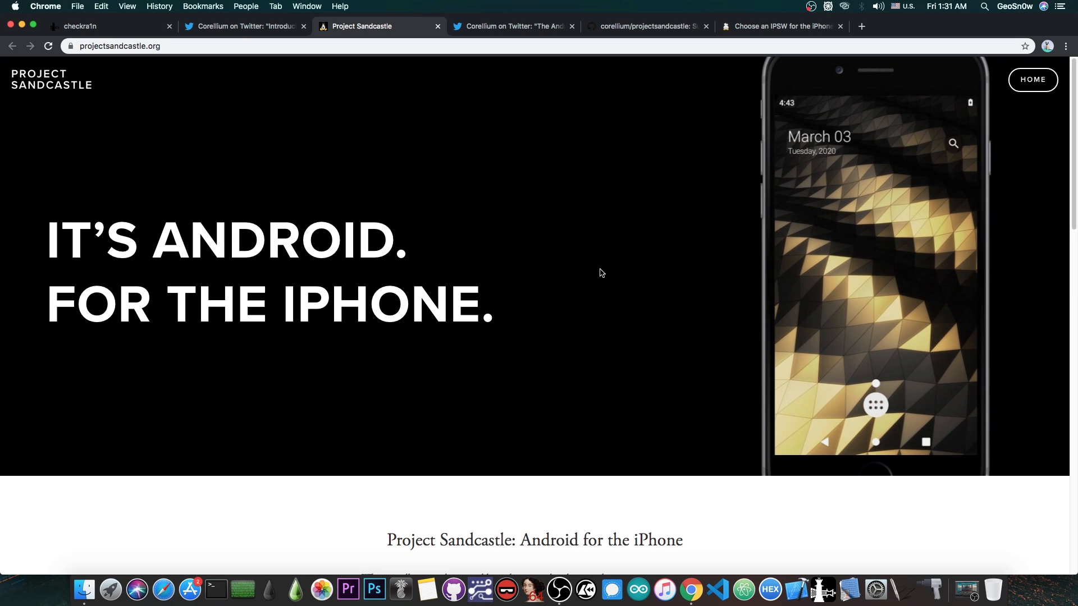
click(243, 26)
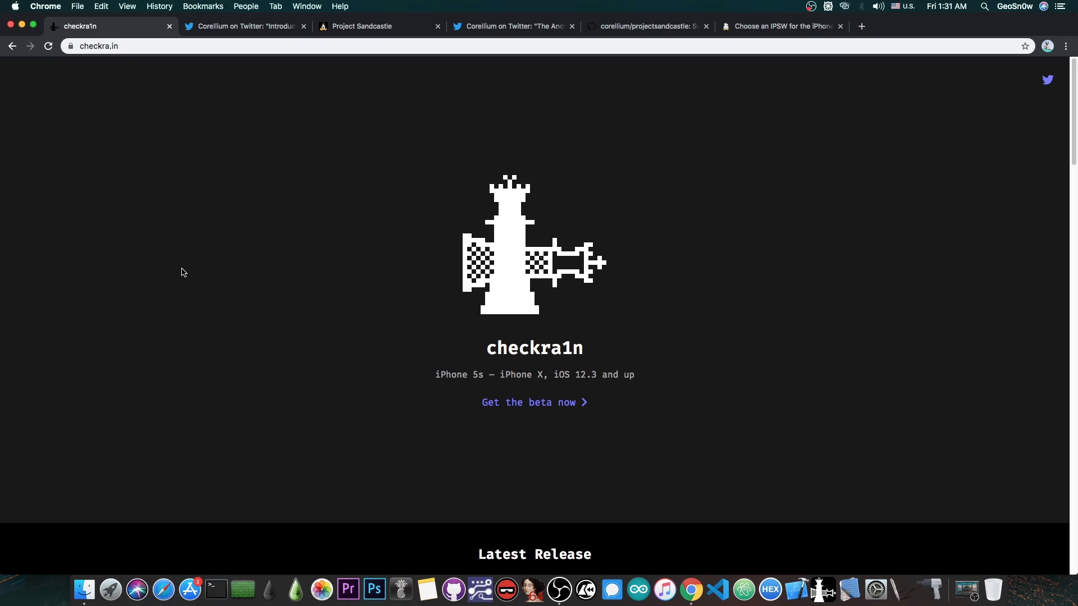
scroll(down, 3)
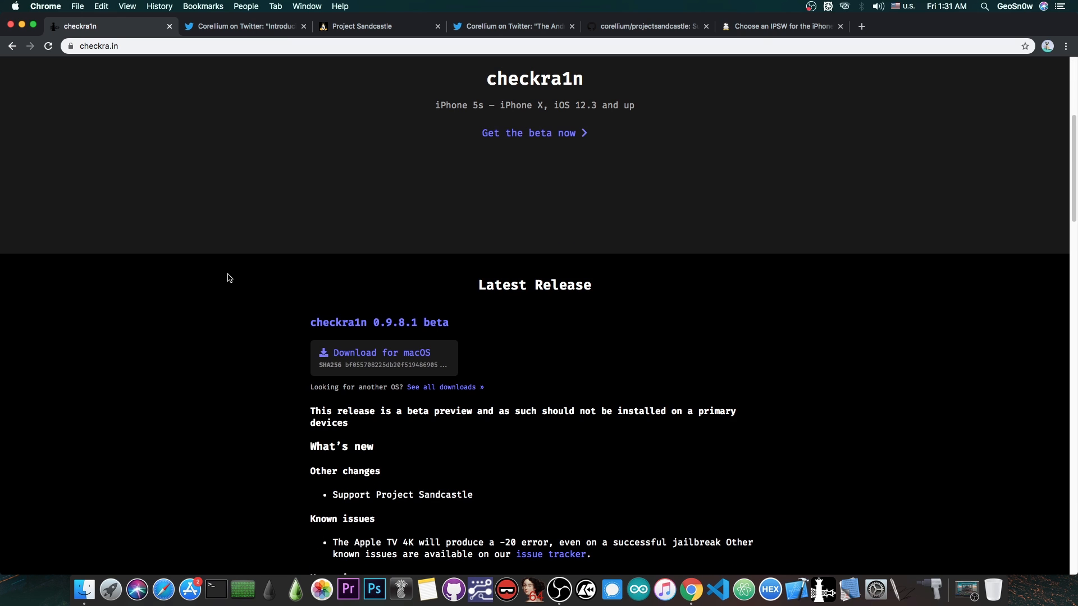
mouse_move(444, 391)
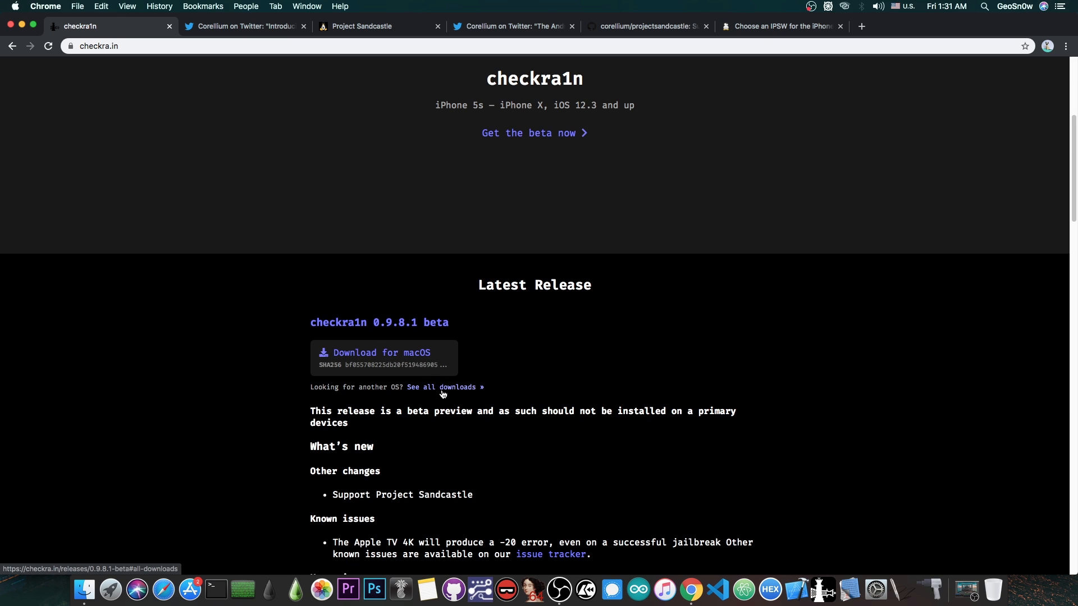
click(445, 387)
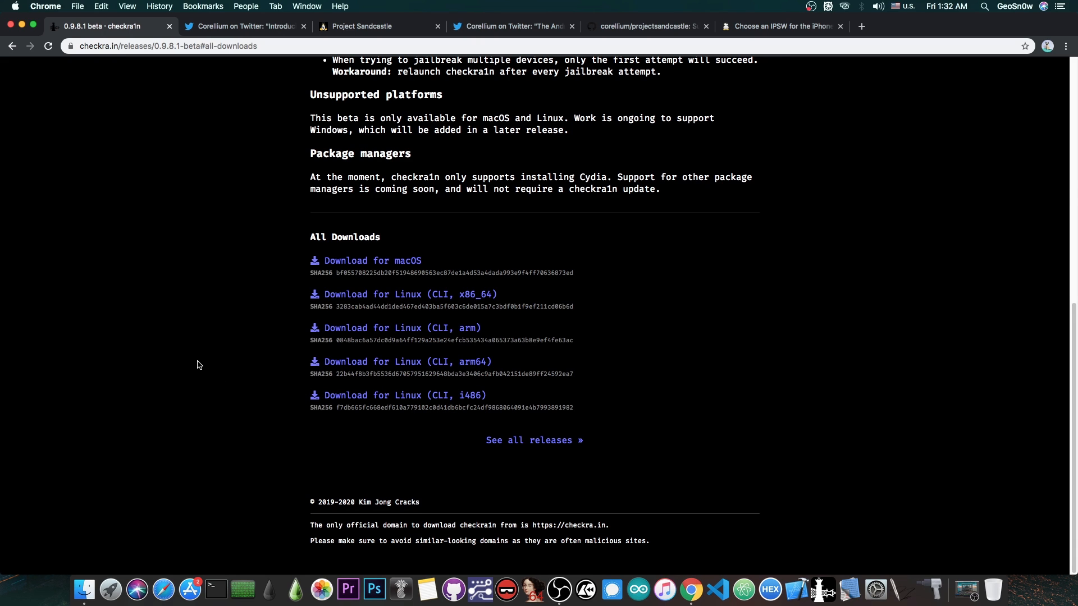
scroll(up, 3)
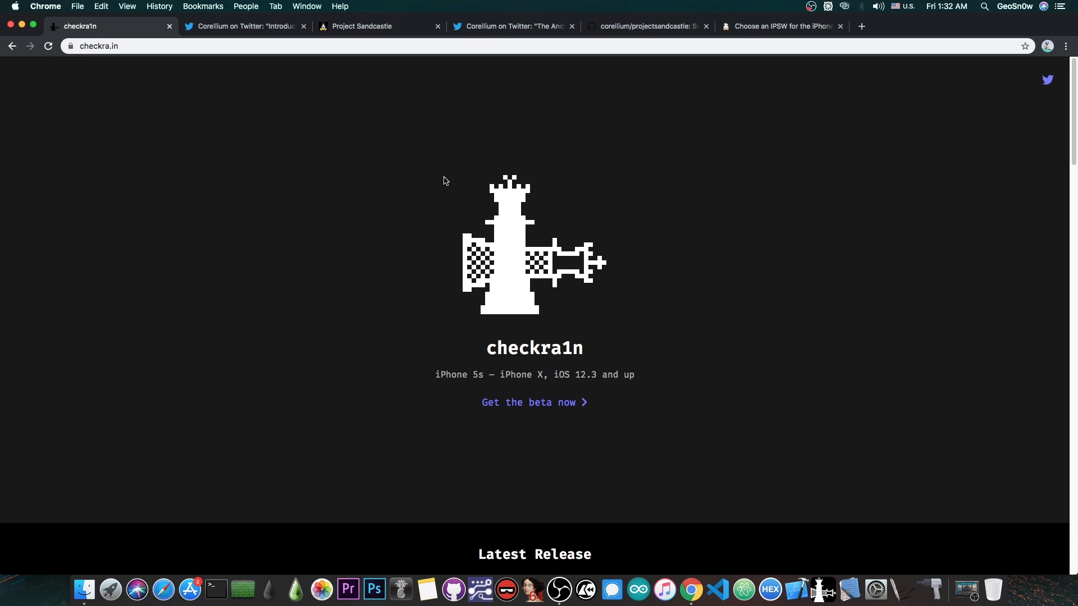
scroll(down, 3)
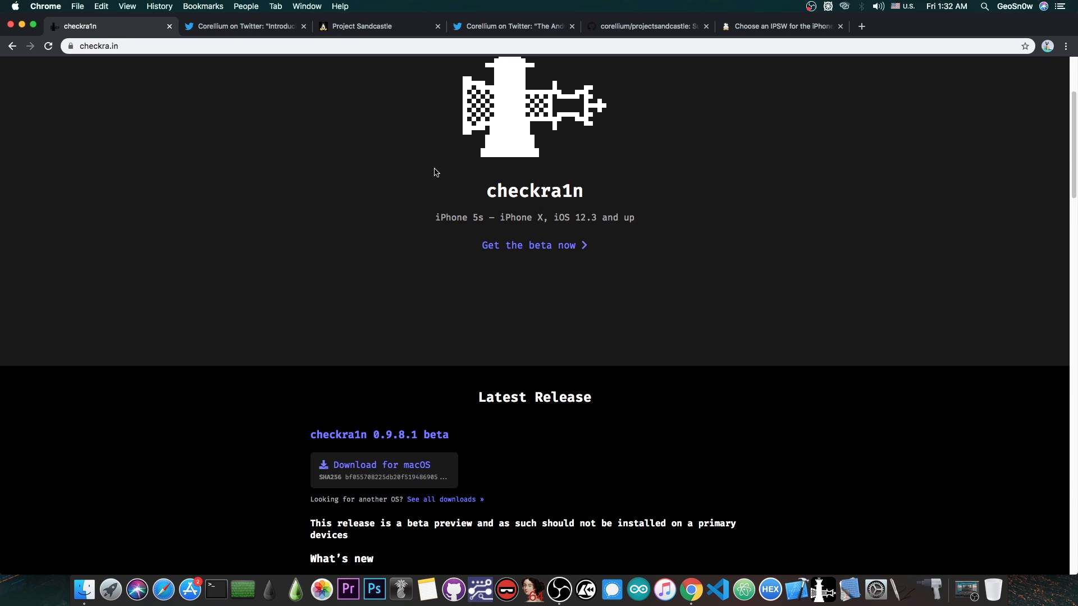
scroll(down, 3)
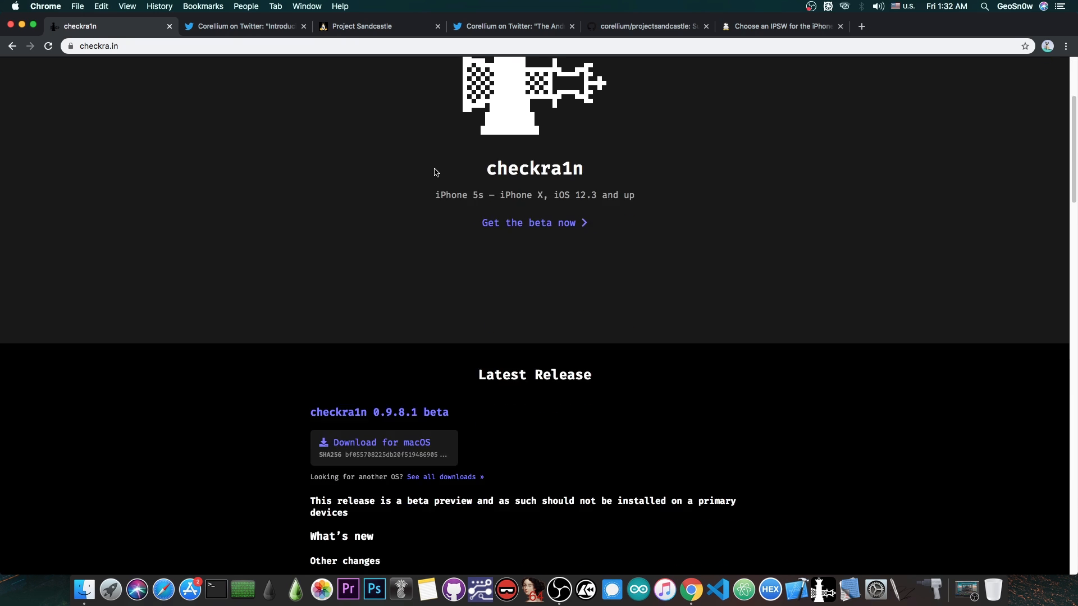
scroll(down, 3)
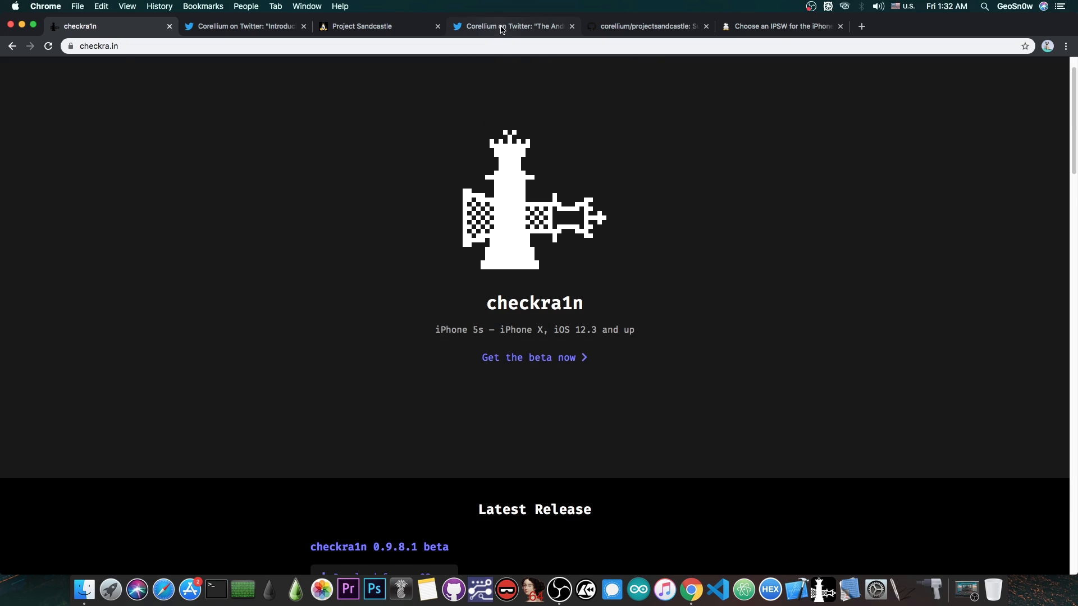
click(512, 25)
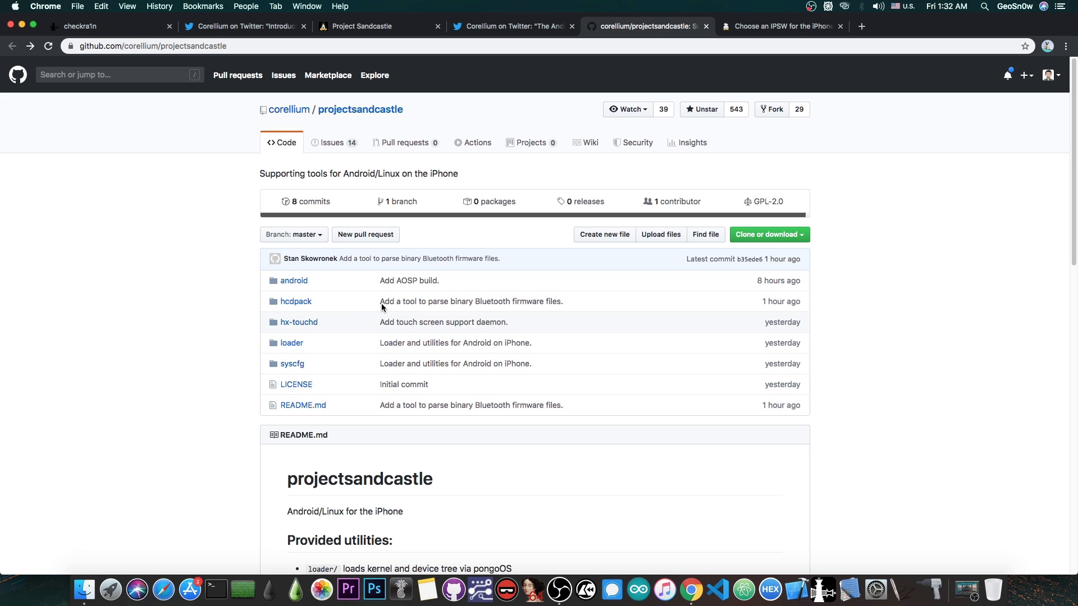
click(293, 281)
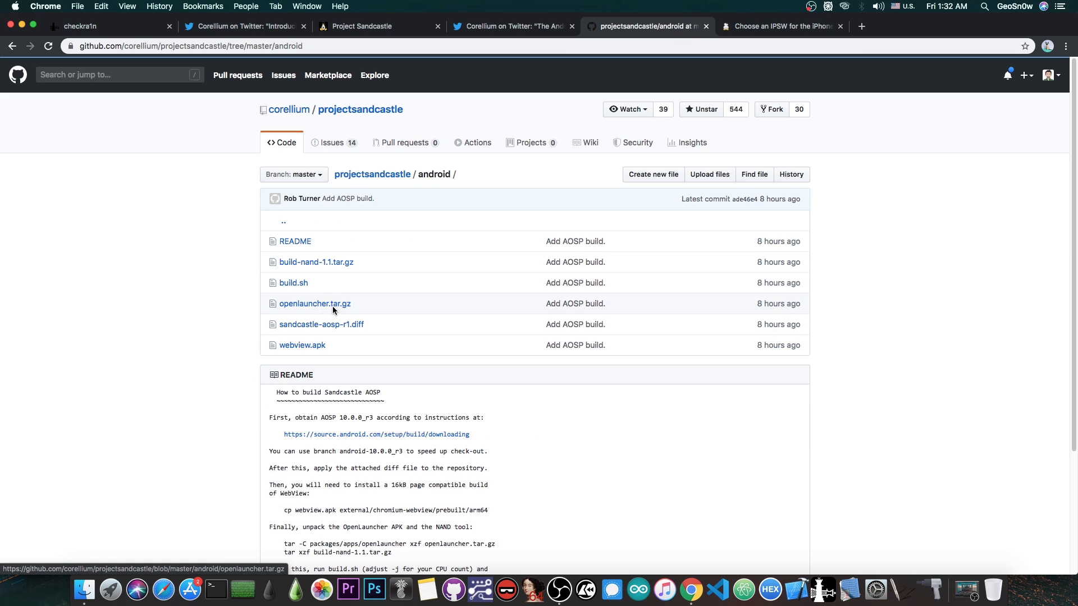
mouse_move(317, 294)
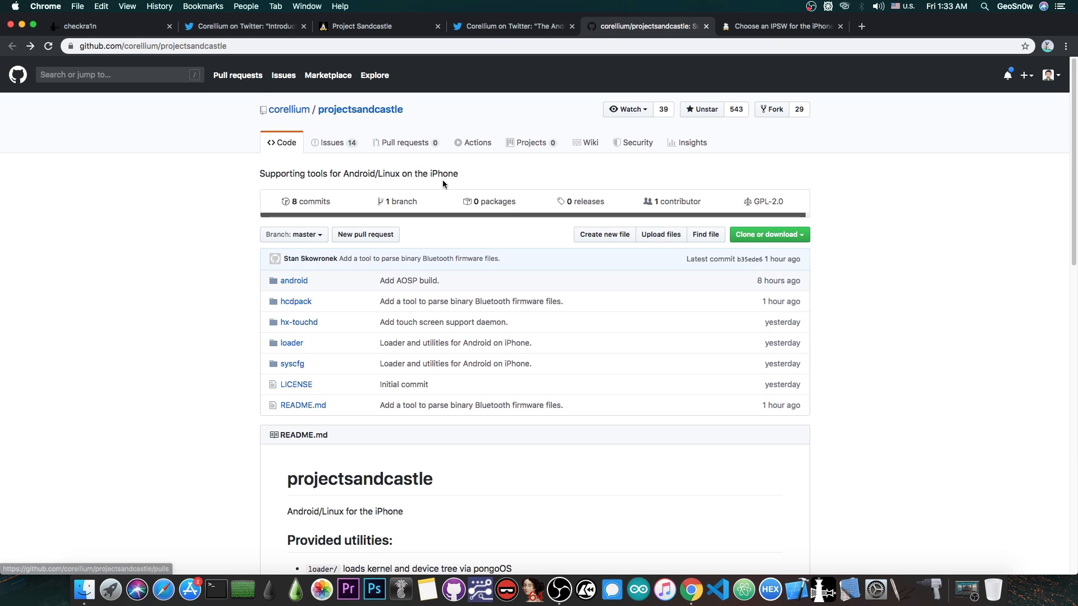
mouse_move(445, 191)
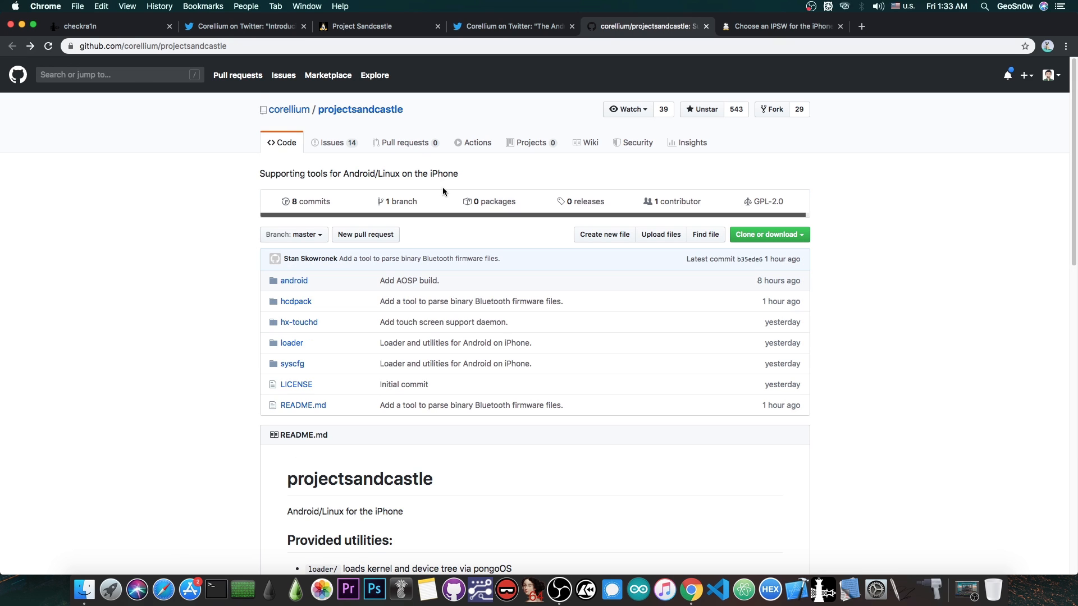
scroll(down, 3)
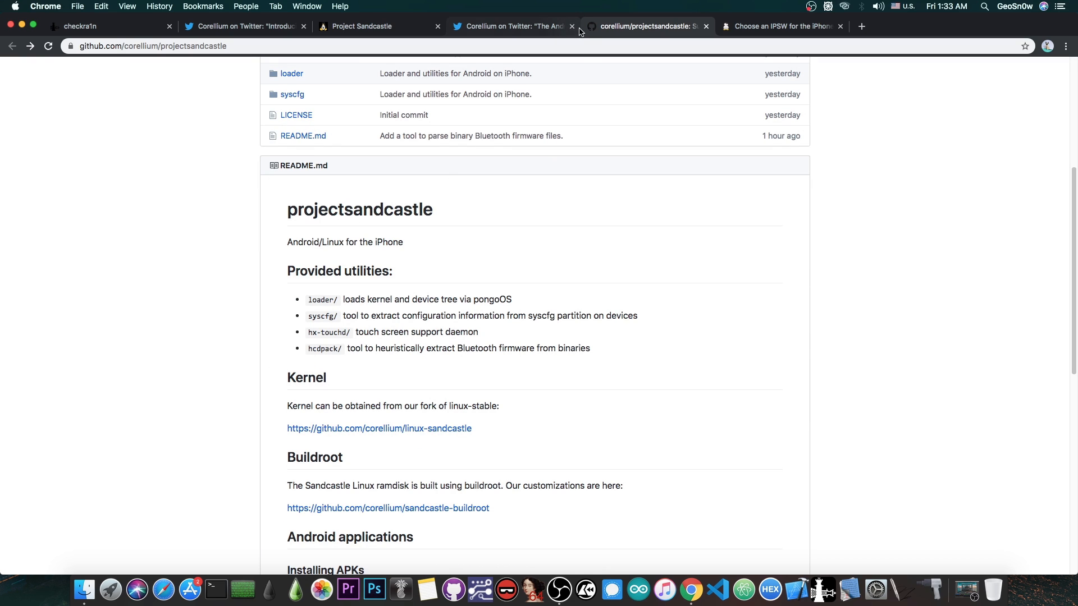
click(360, 26)
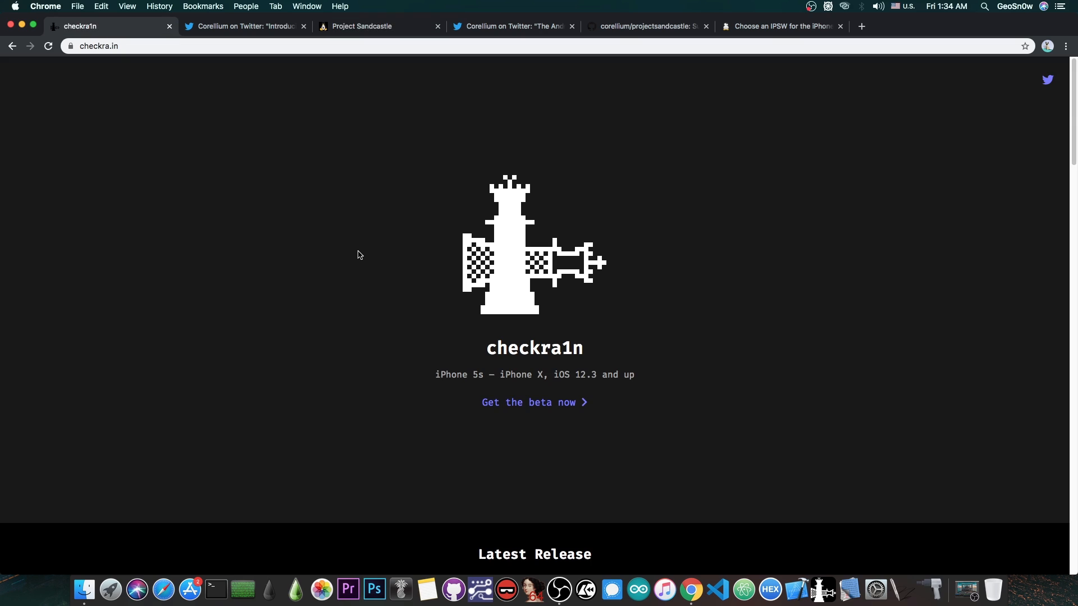
- Scroll the checkra1n home page to the 0.9.8.1 beta Latest Release notes with Sandcastle support and known issues
scroll(down, 3)
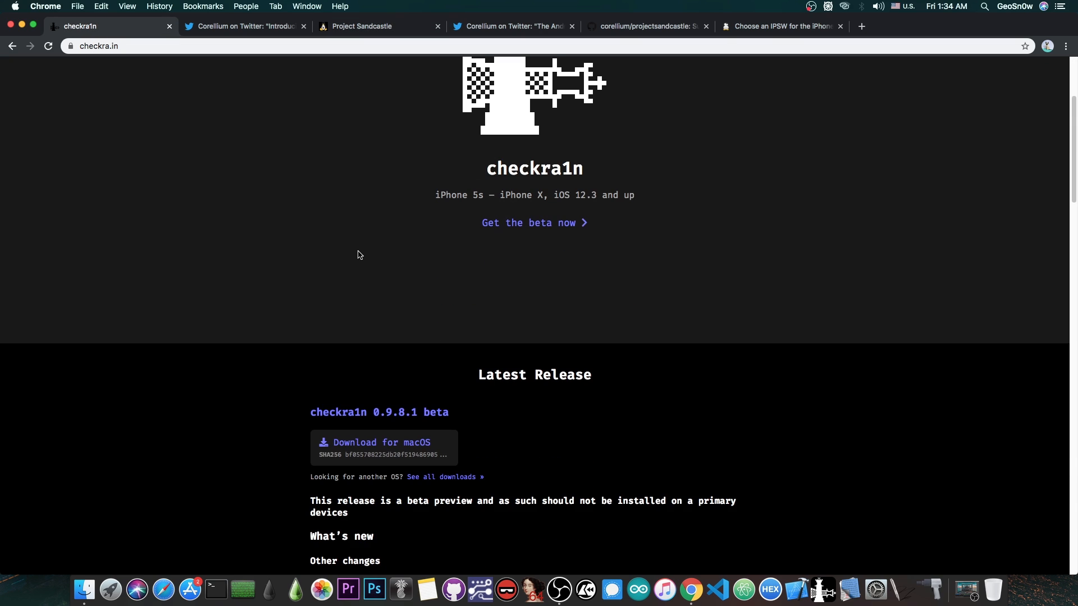
scroll(down, 3)
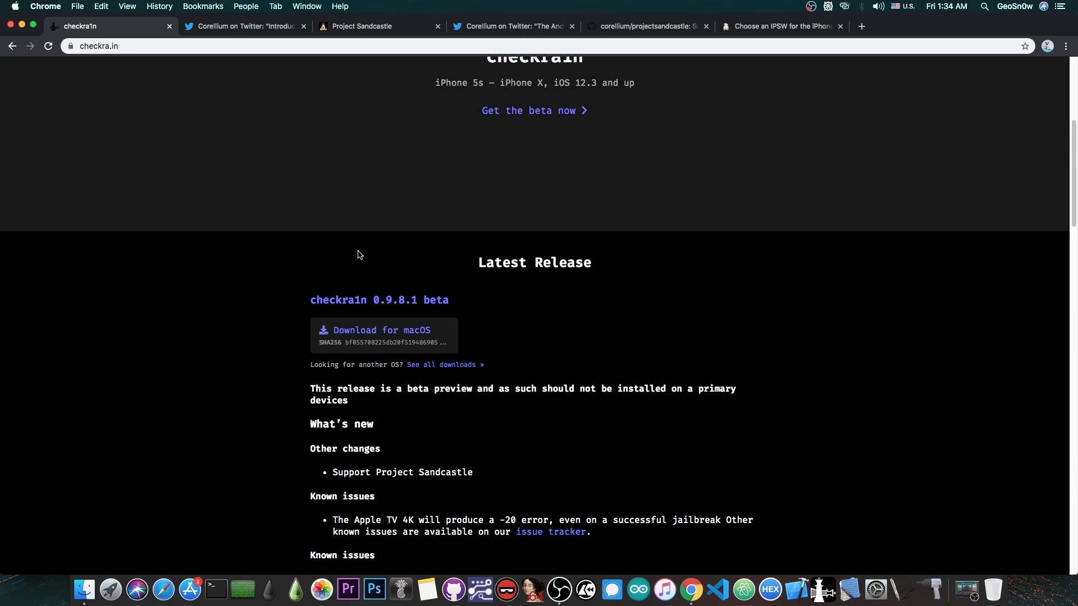
mouse_move(362, 256)
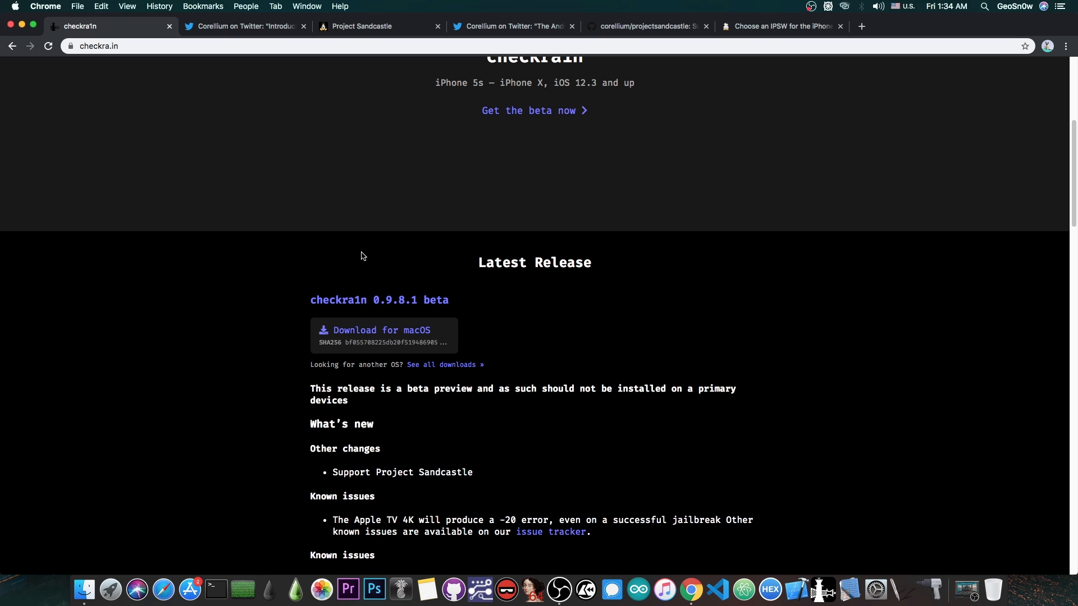